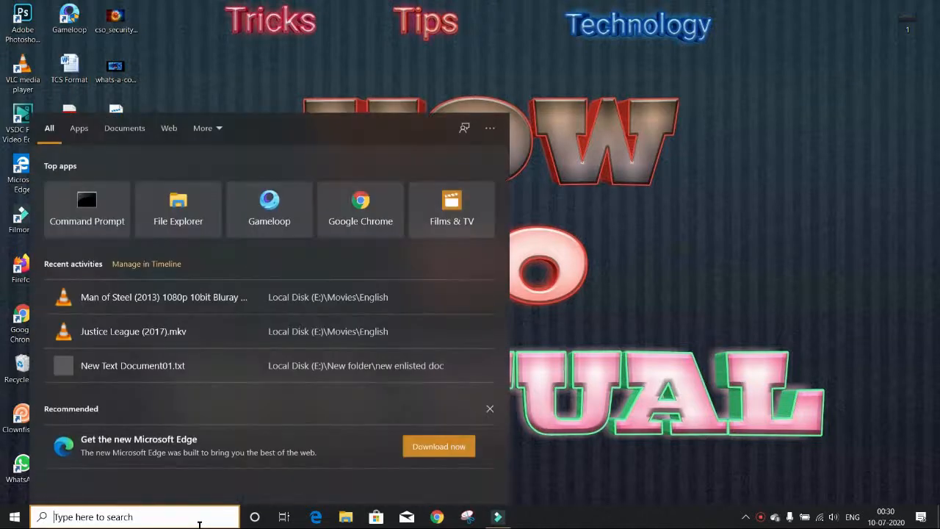
Search for 'cmd' in Windows Start search.
{"action": "type", "text": "cmd"}
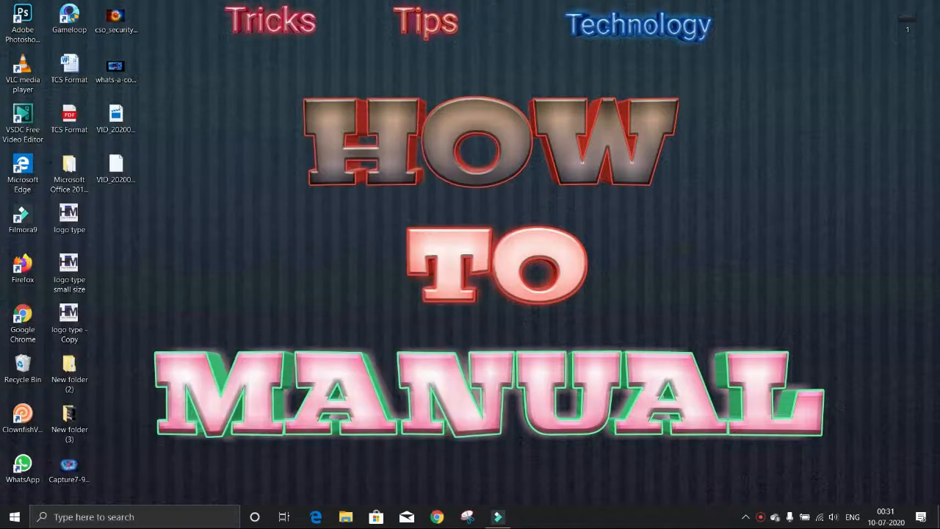
Run SFC /SCANNOW in the maximized administrator Command Prompt.
{"action": "left_click", "coordinate": [527, 517]}
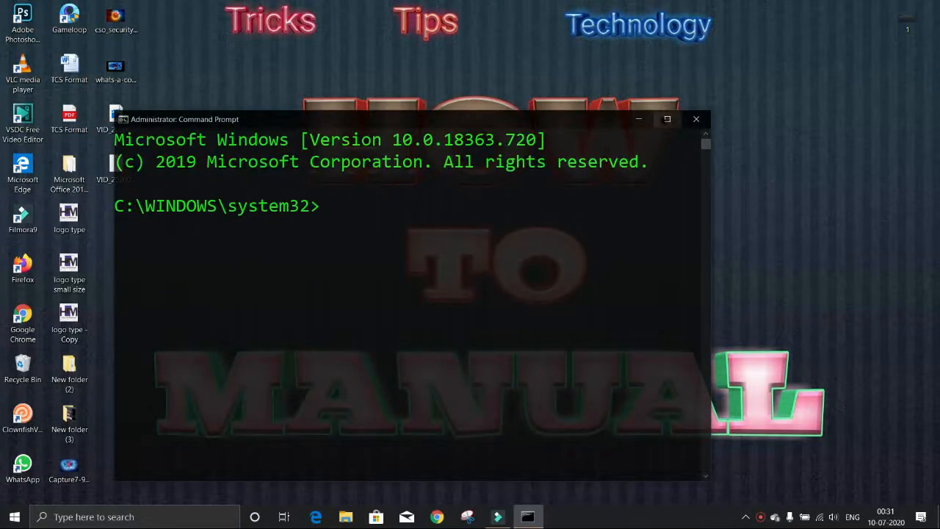
{"action": "left_click", "coordinate": [667, 119]}
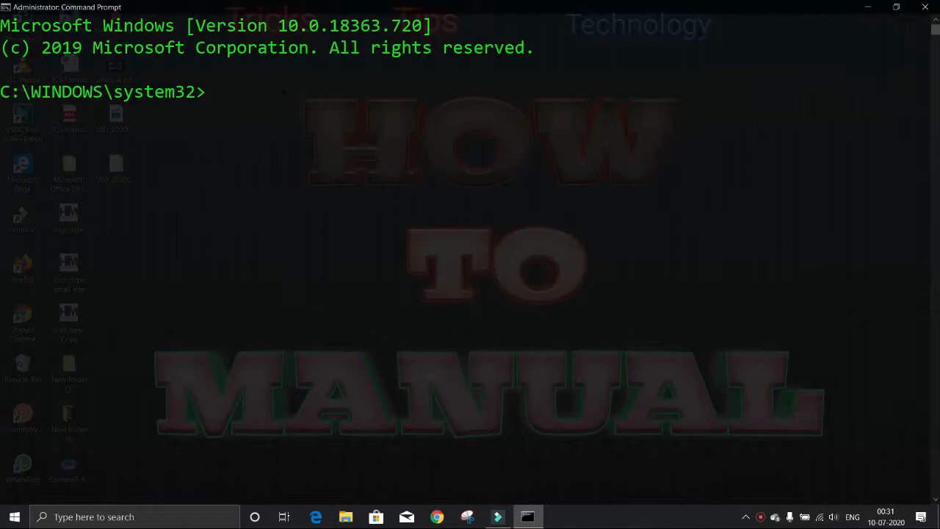
{"action": "type", "text": "S"}
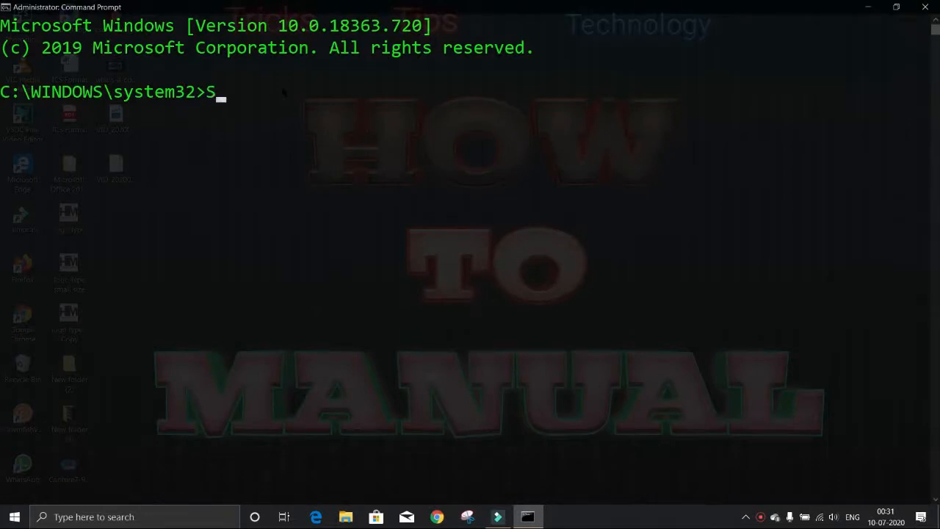
{"action": "type", "text": "FC /"}
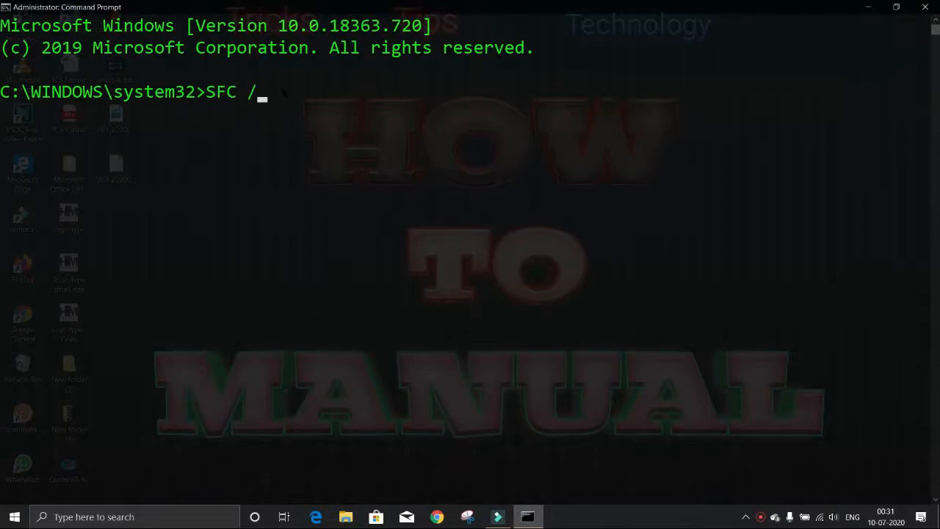
{"action": "type", "text": "SCA"}
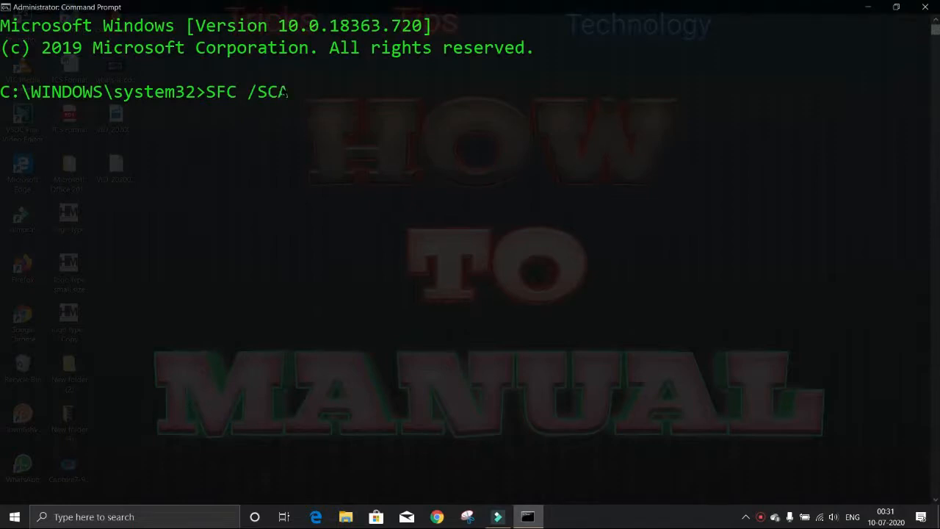
{"action": "type", "text": "NNOW"}
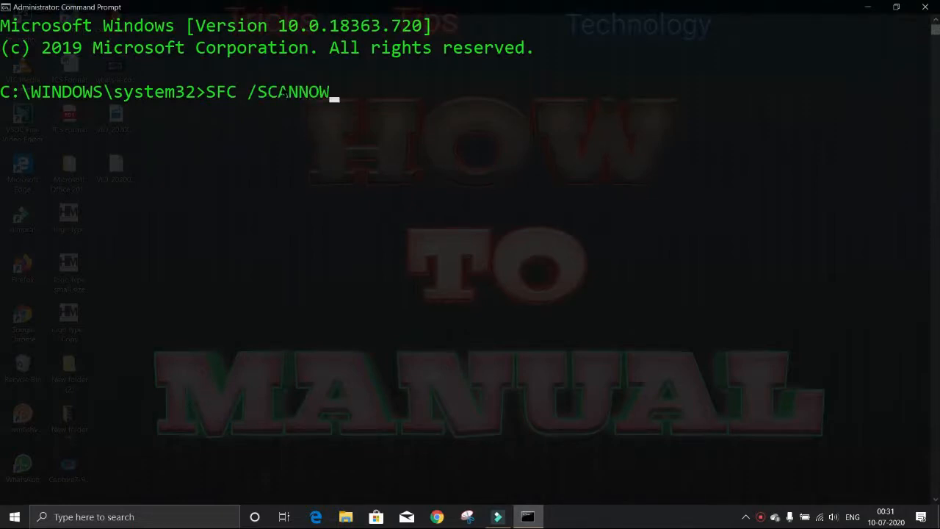
{"action": "key", "text": "Enter"}
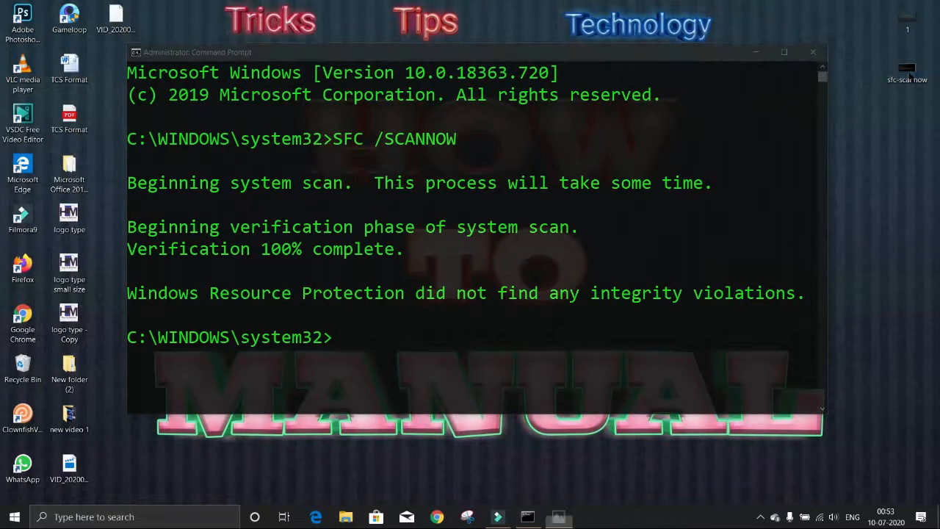
{"action": "left_click", "coordinate": [558, 517]}
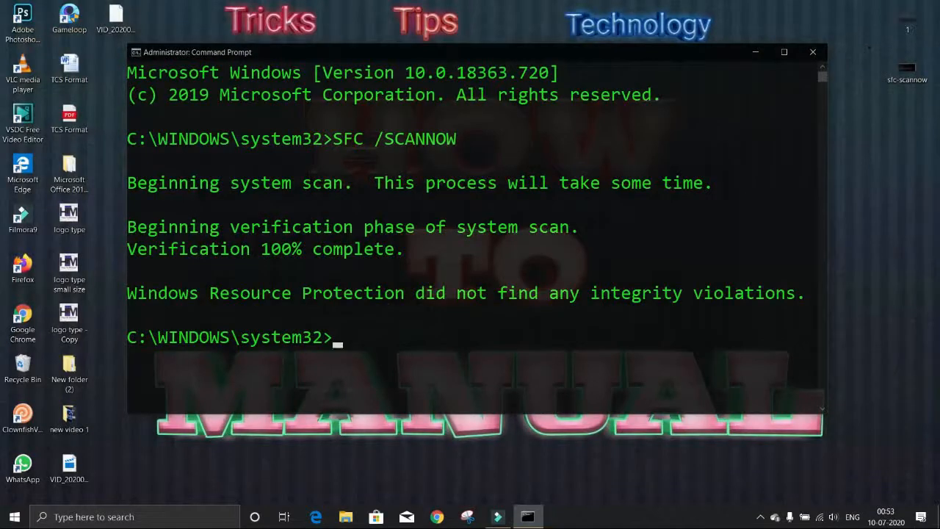
{"action": "left_click", "coordinate": [785, 51]}
{"action": "type", "text": "D"}
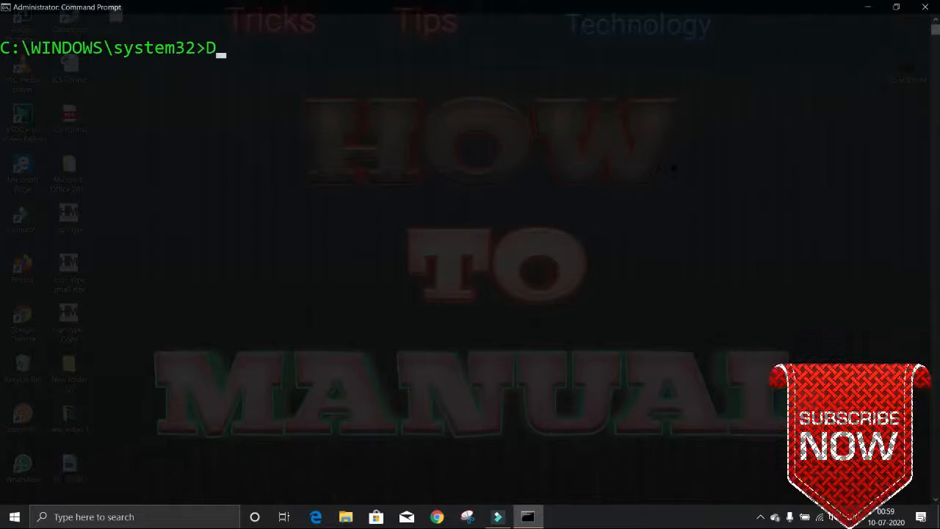
Run DISM /Online /Cleanup-Image /RestoreHealth to repair the Windows image.
{"action": "type", "text": "ISM"}
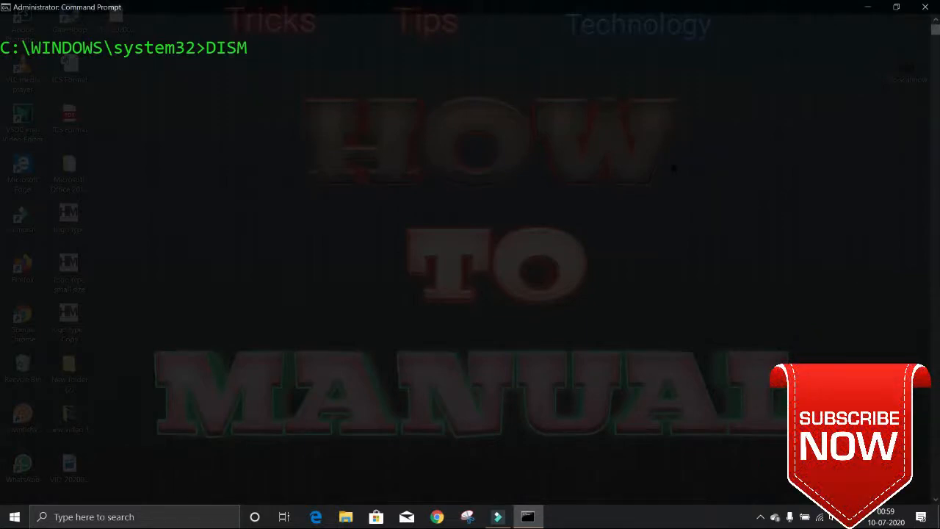
{"action": "type", "text": "/"}
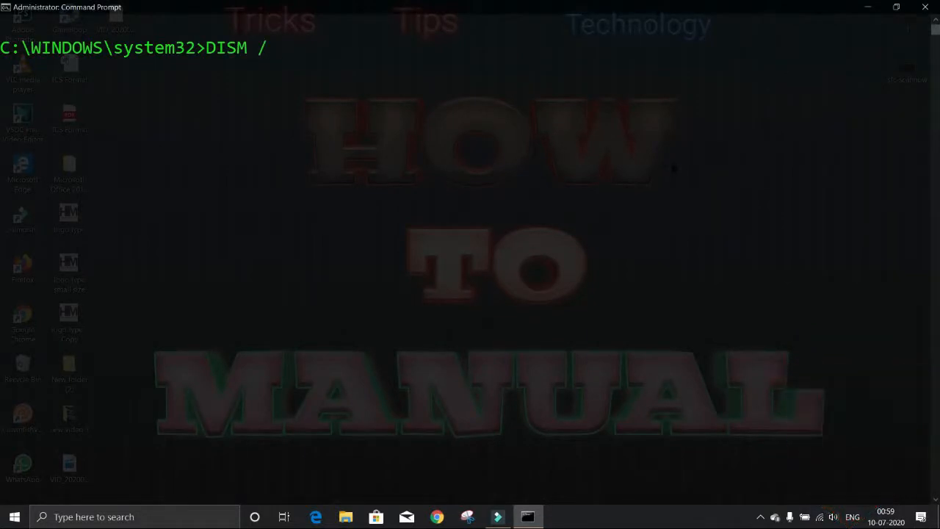
{"action": "type", "text": "Onl"}
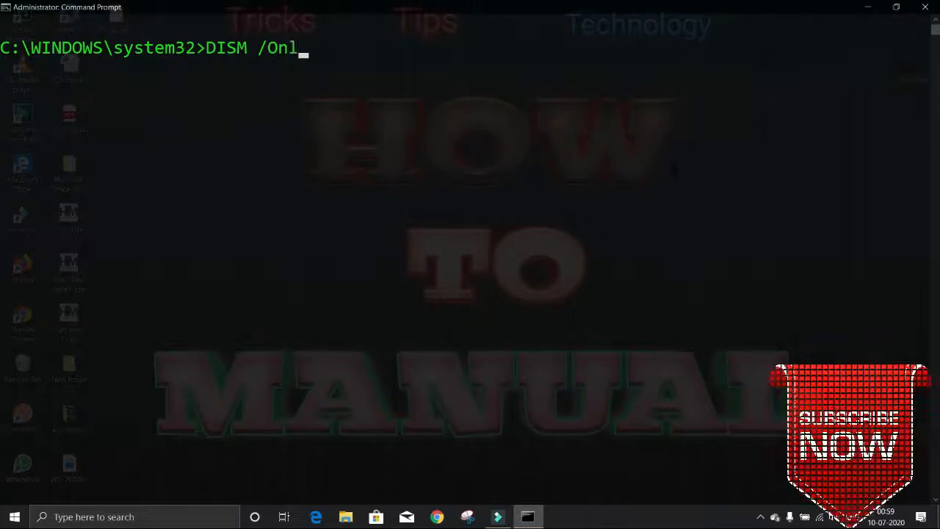
{"action": "type", "text": "ine"}
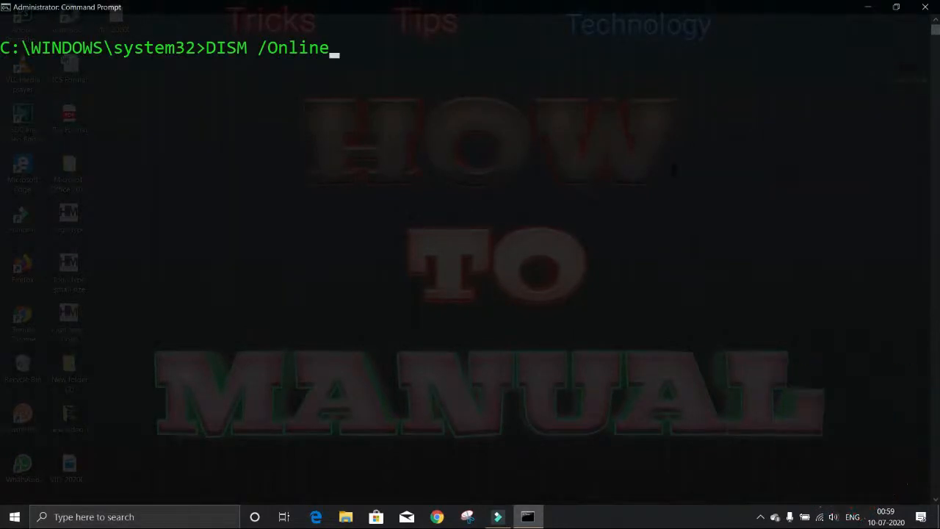
{"action": "type", "text": "/"}
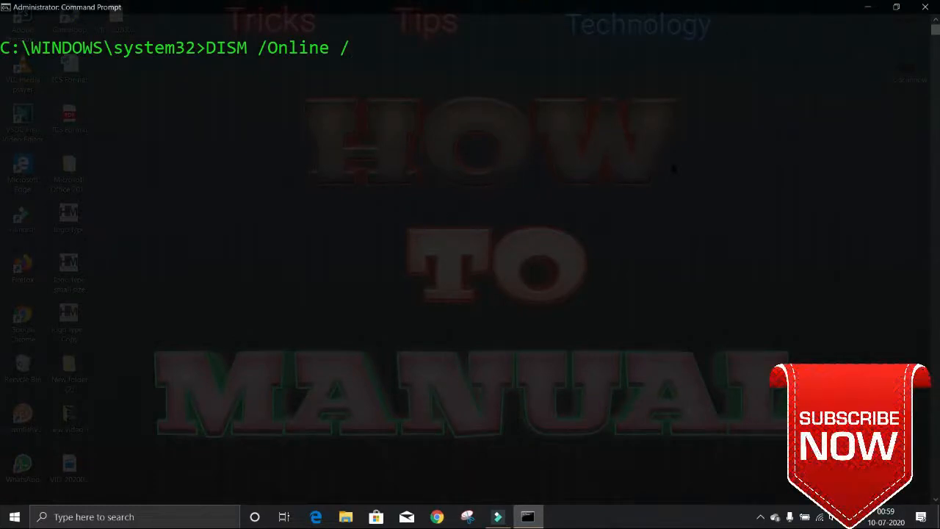
{"action": "type", "text": "Cler"}
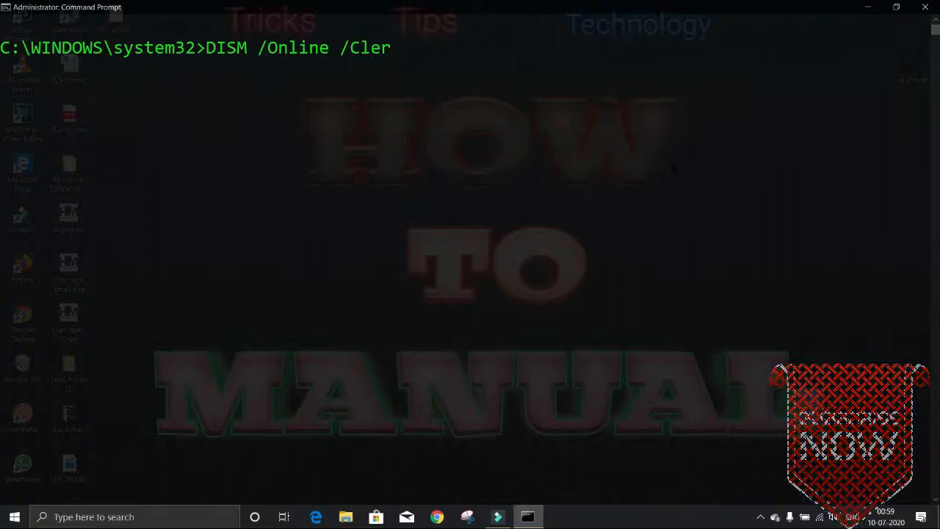
{"action": "type", "text": "an"}
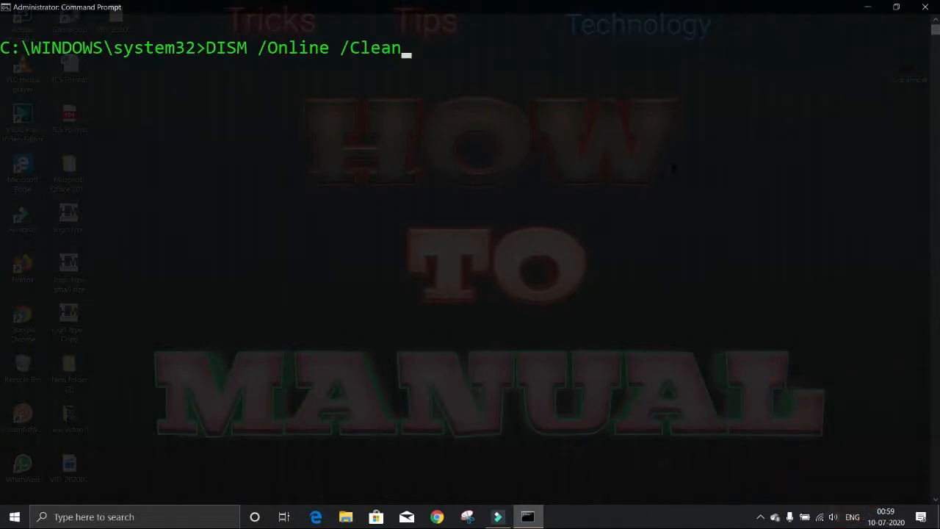
{"action": "type", "text": "up"}
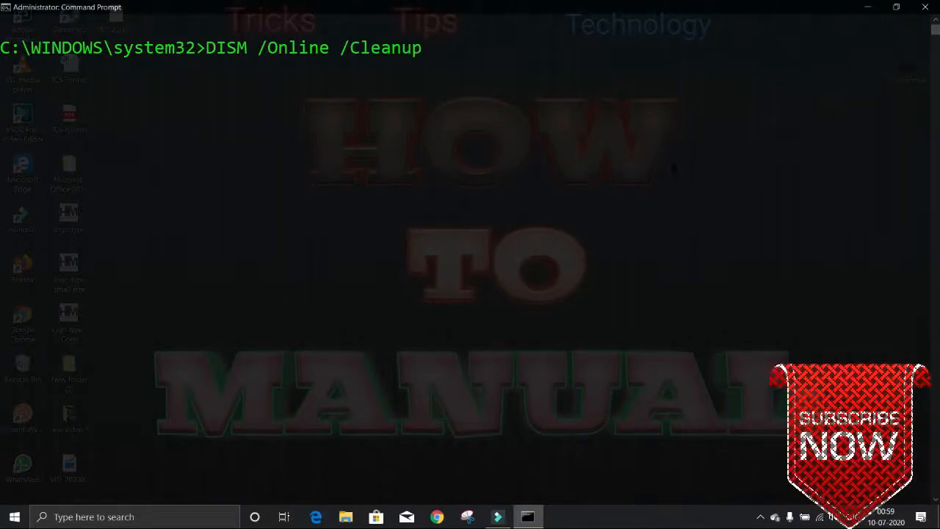
{"action": "type", "text": "-"}
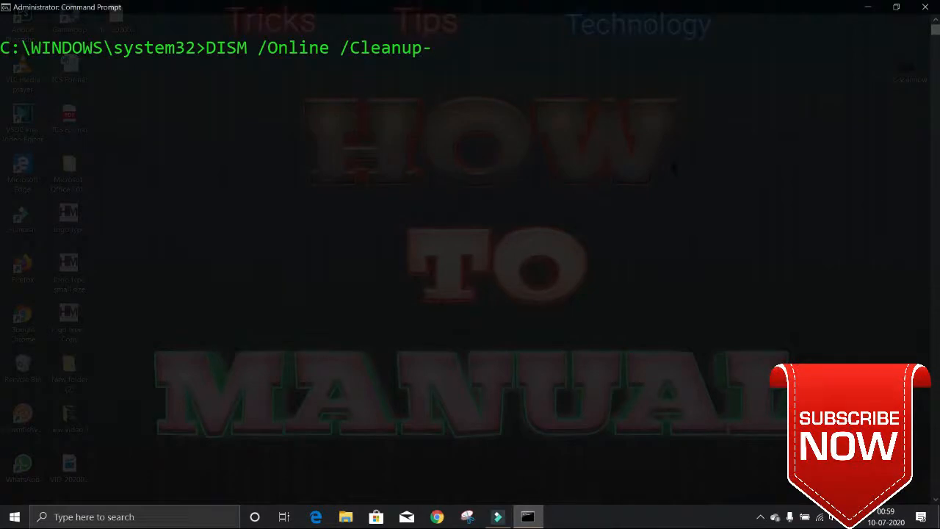
{"action": "type", "text": "Image /"}
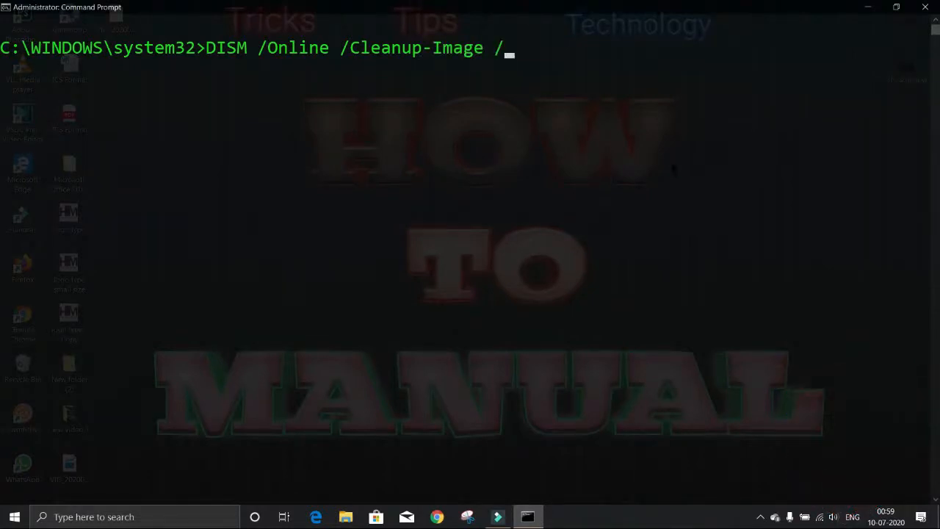
{"action": "type", "text": "R"}
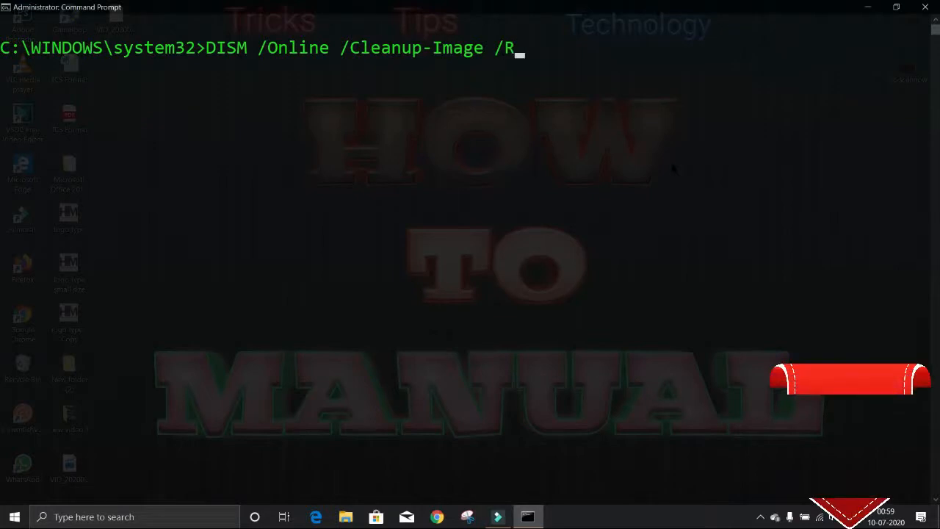
{"action": "type", "text": "e"}
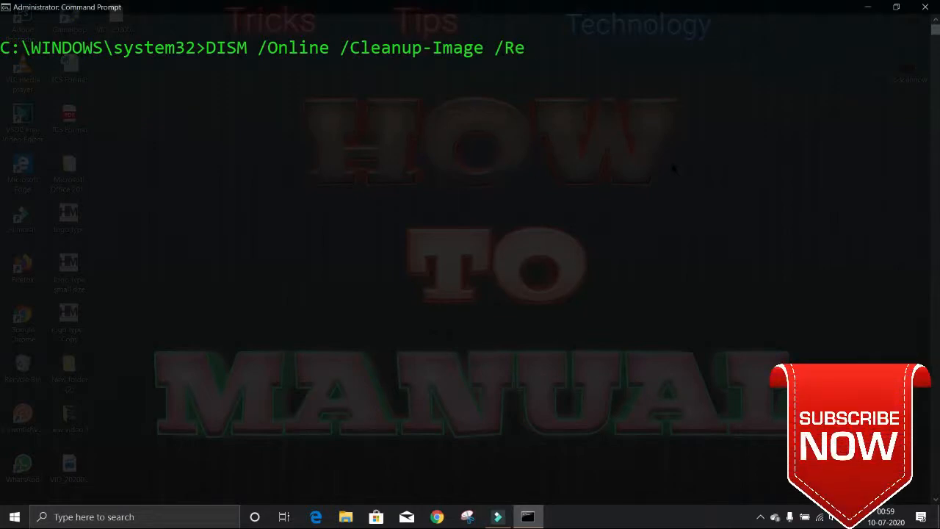
{"action": "type", "text": "store"}
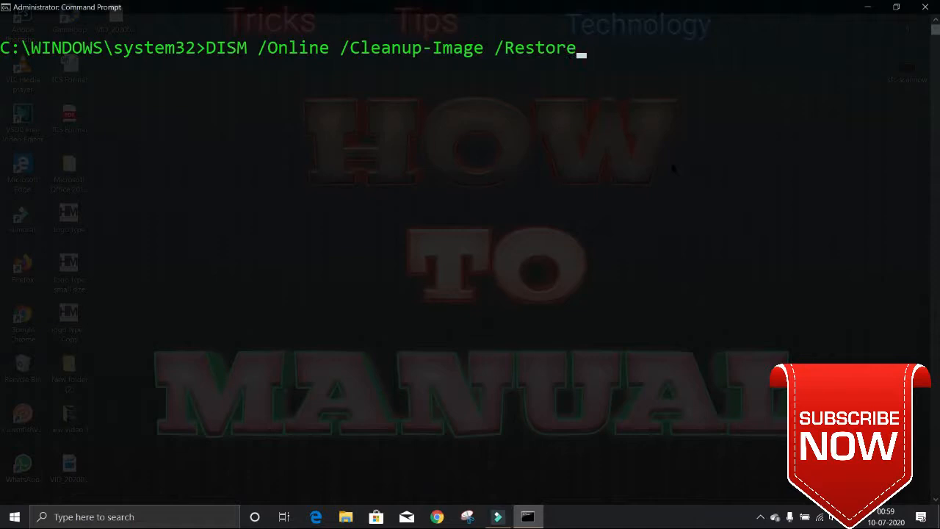
{"action": "type", "text": "H"}
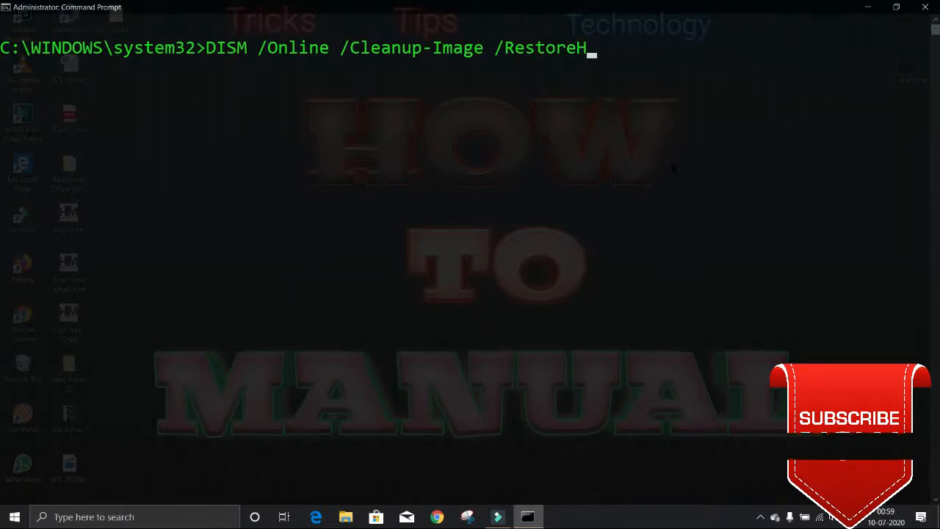
{"action": "type", "text": "ealth"}
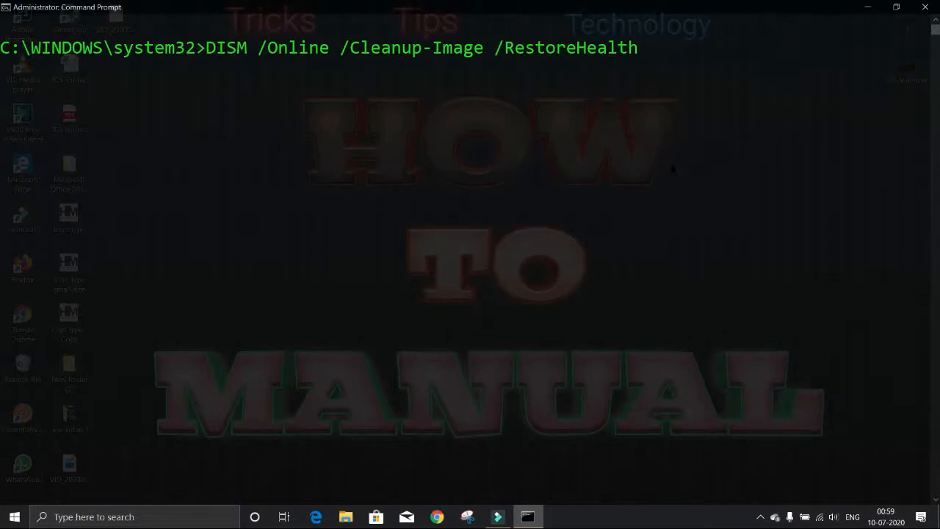
{"action": "key", "text": "enter"}
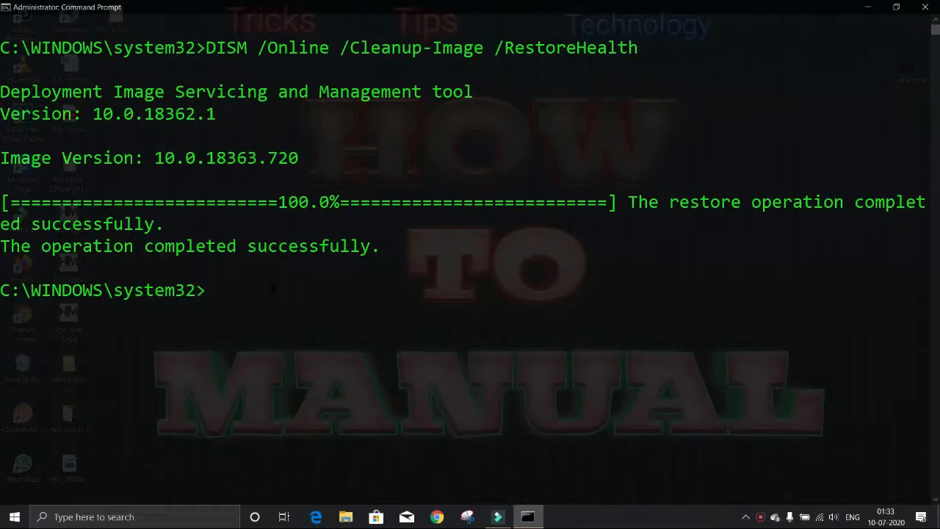
Begin a chkdsk command at the new prompt after DISM completes.
{"action": "type", "text": "chkdsk /"}
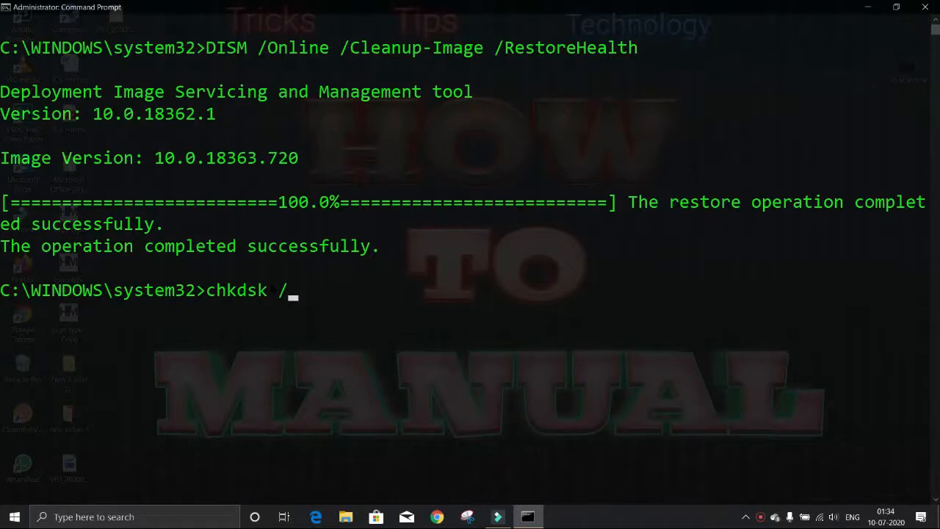
Run chkdsk /r until it offers to schedule the check, then bring up the Start app list.
{"action": "type", "text": "r"}
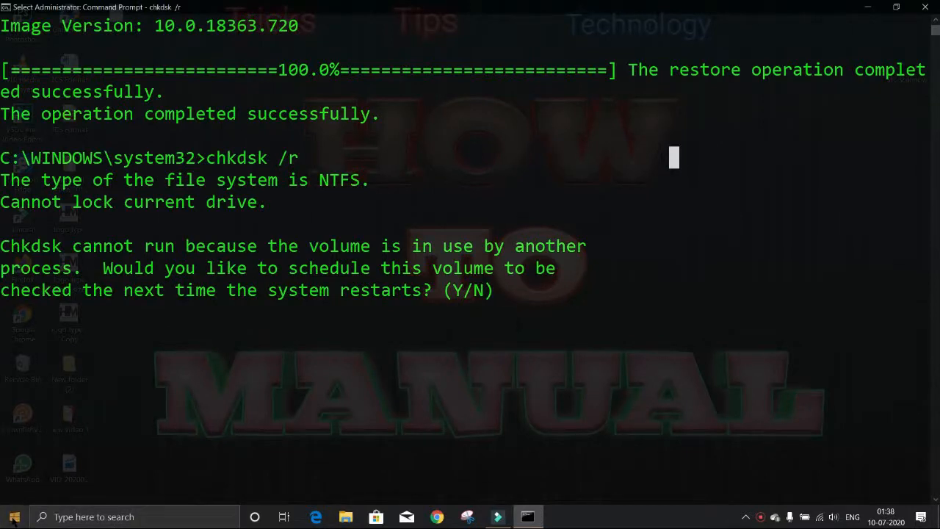
{"action": "left_click", "coordinate": [12, 517]}
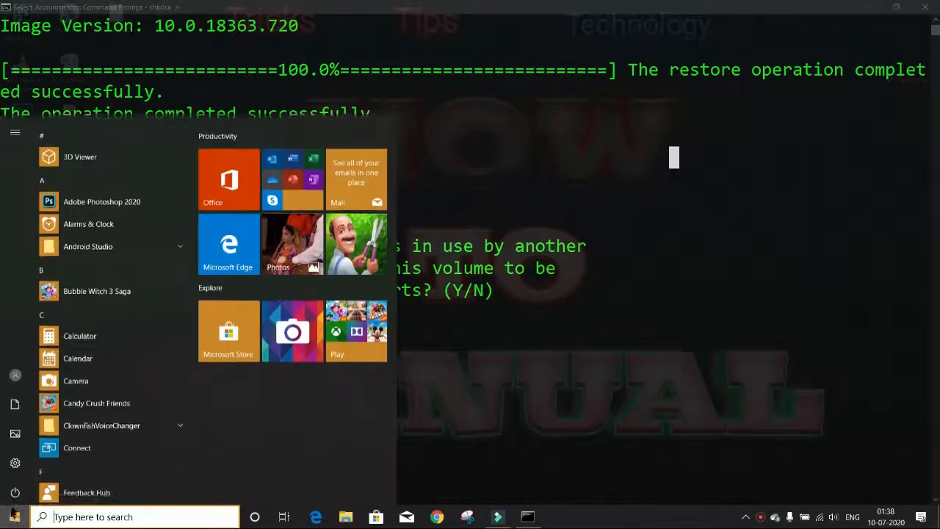